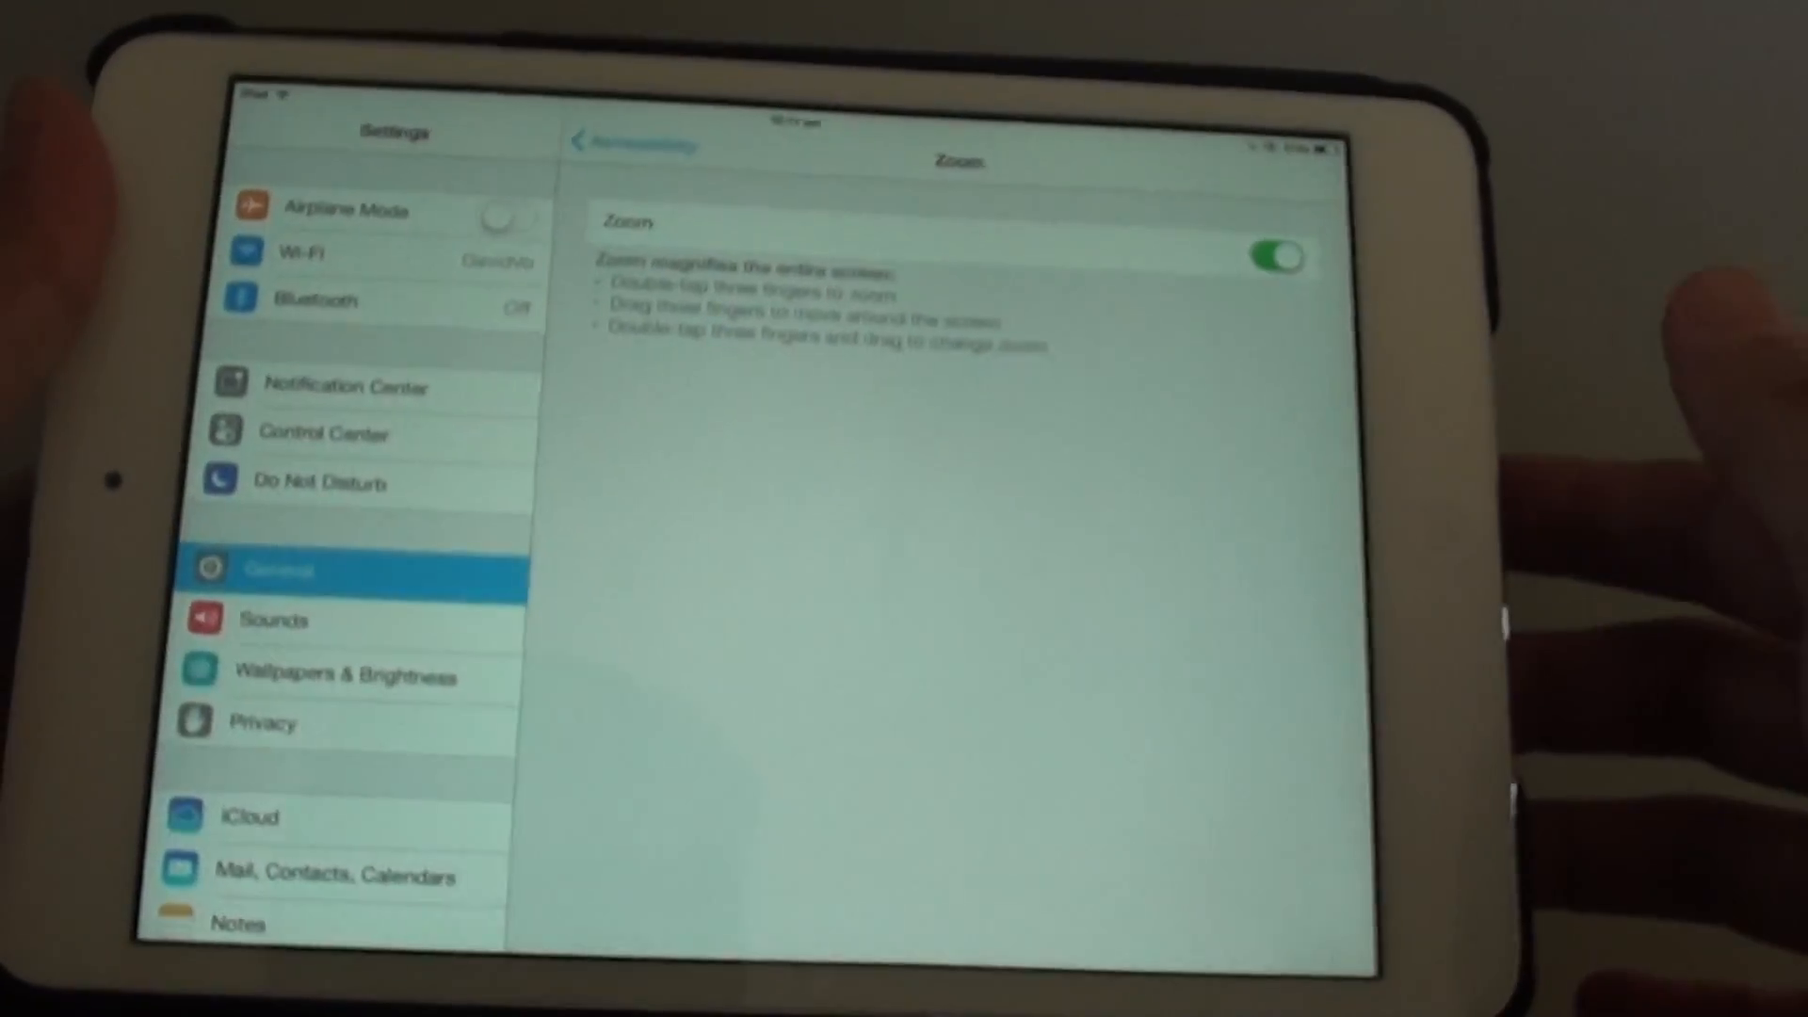
# Leave the Zoom page and return to Settings > General.
pyautogui.press('home')
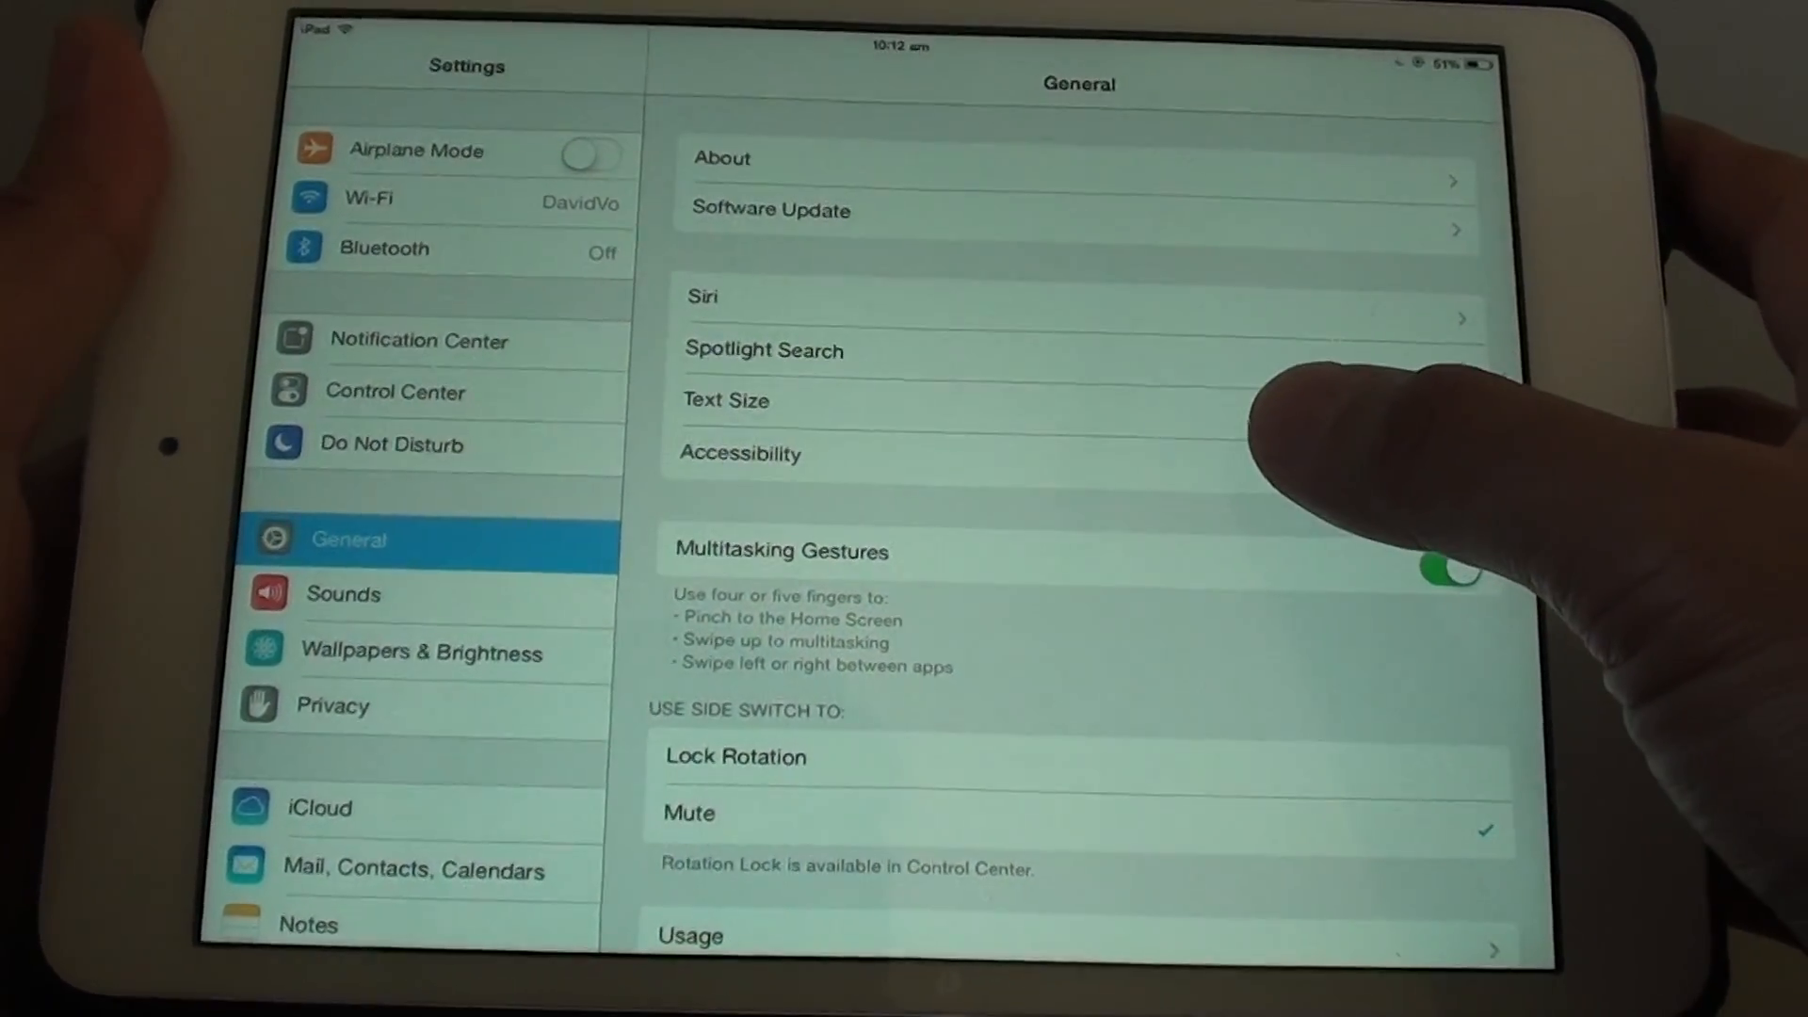
# Enter Accessibility from General and reach the Zoom entry under Vision.
pyautogui.click(740, 452)
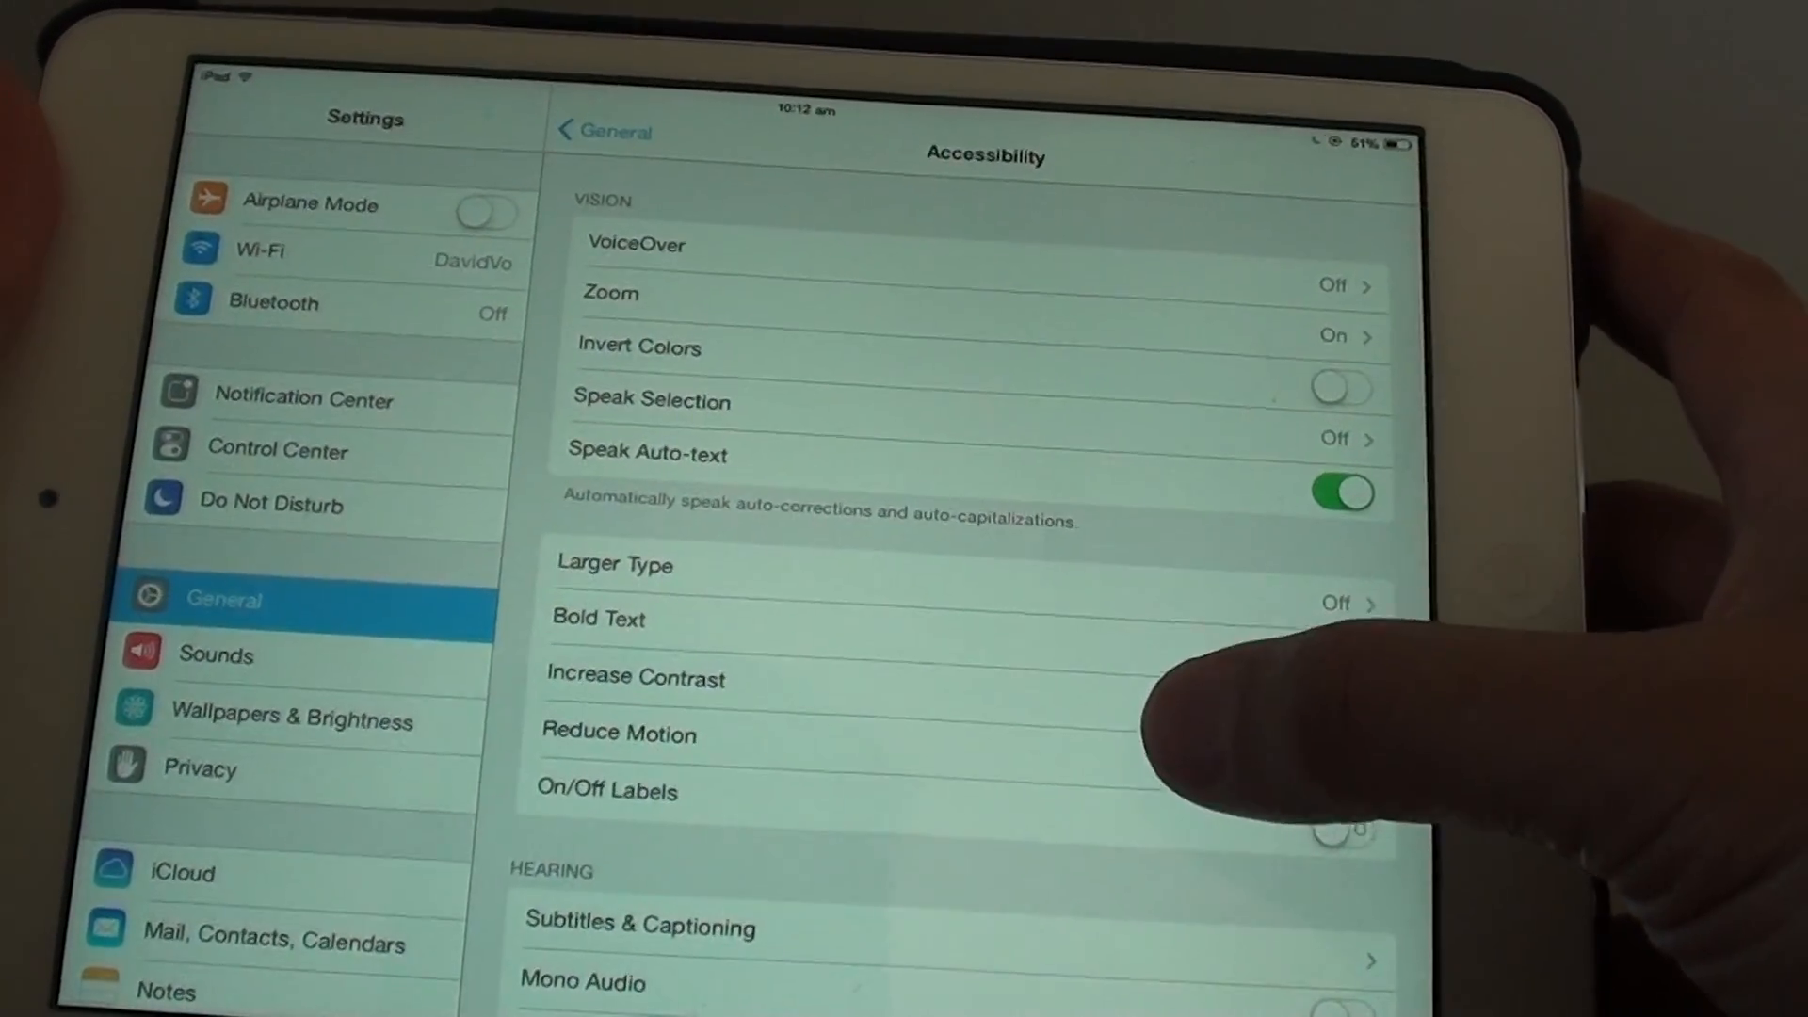
pyautogui.scroll(-3)
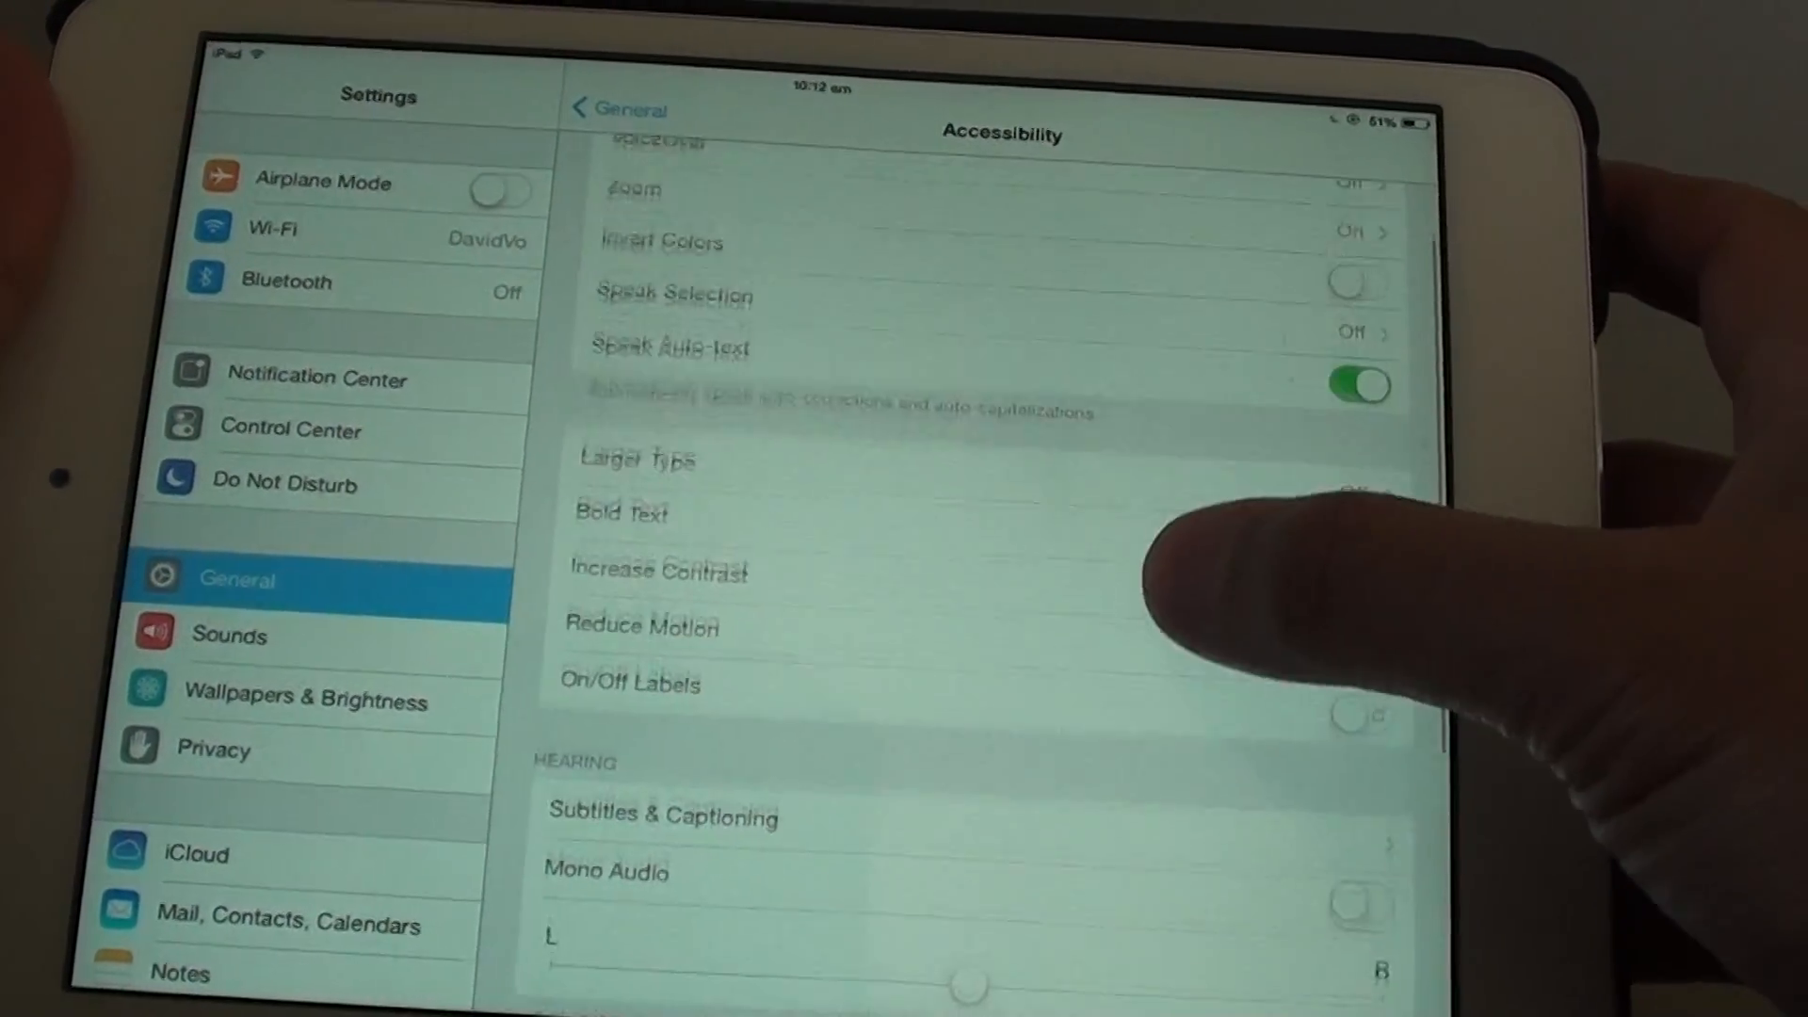
pyautogui.scroll(3)
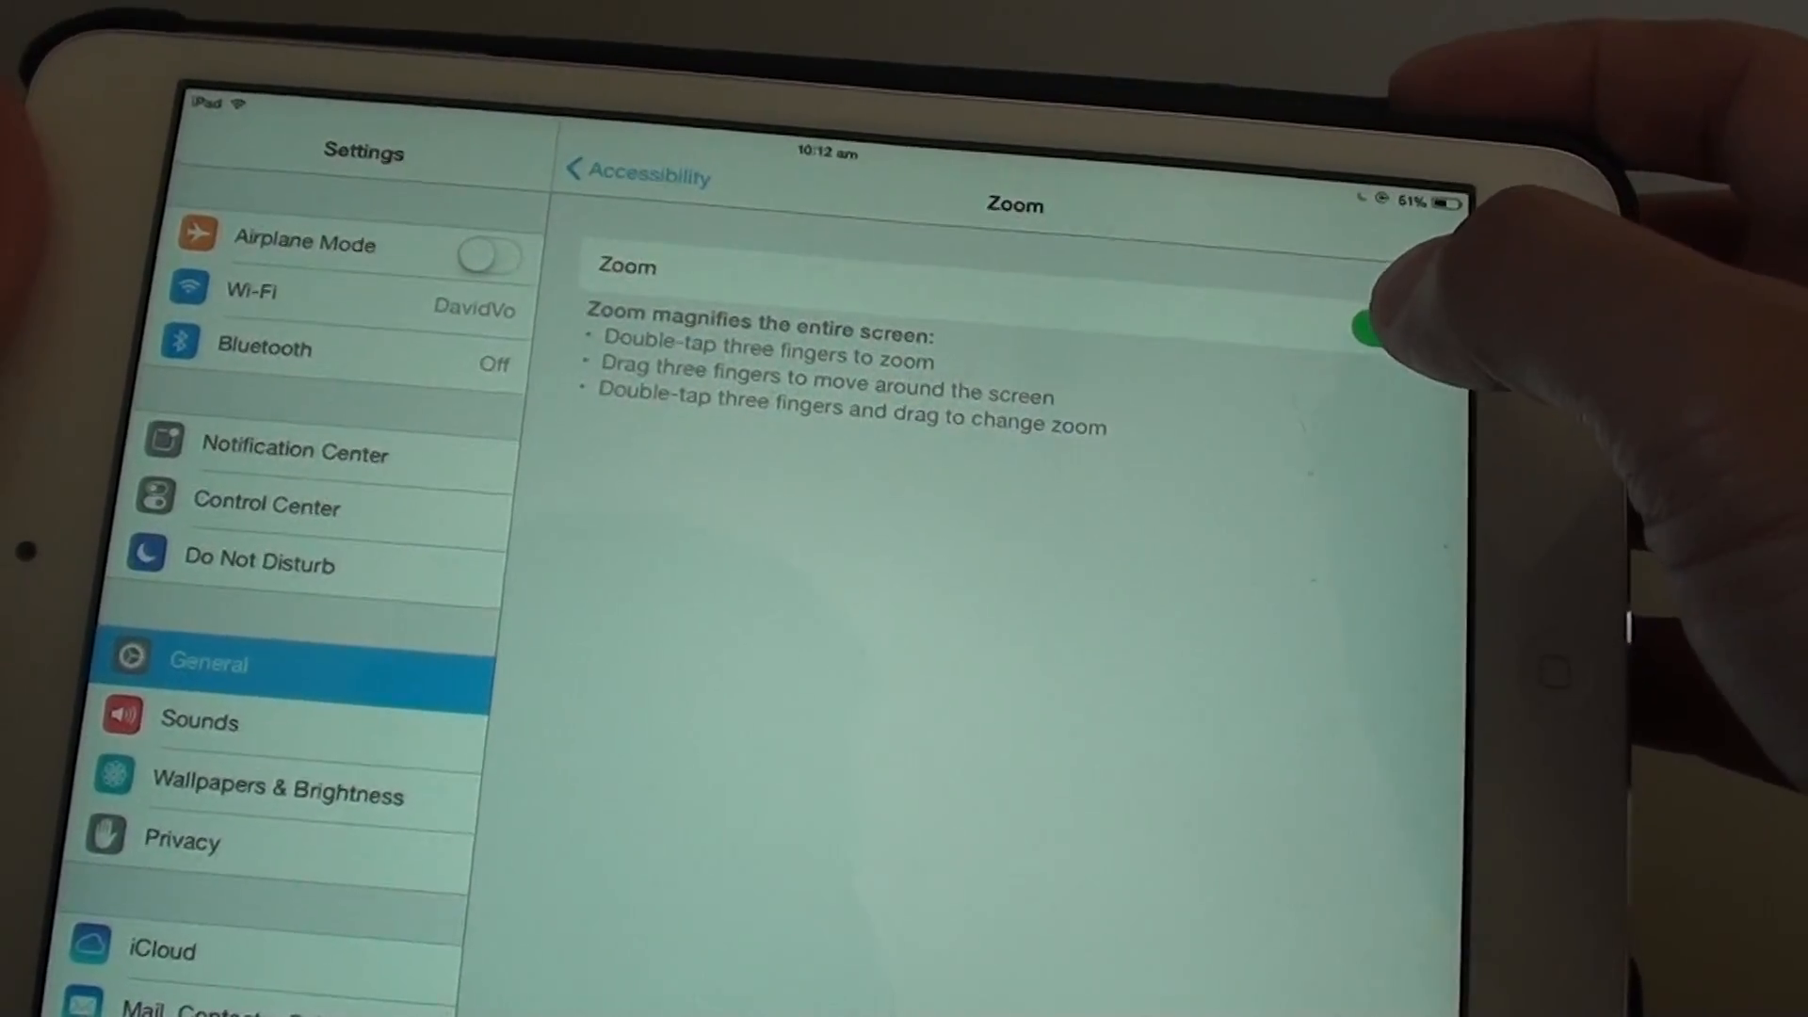
# Switch the Zoom accessibility toggle on.
pyautogui.click(1367, 322)
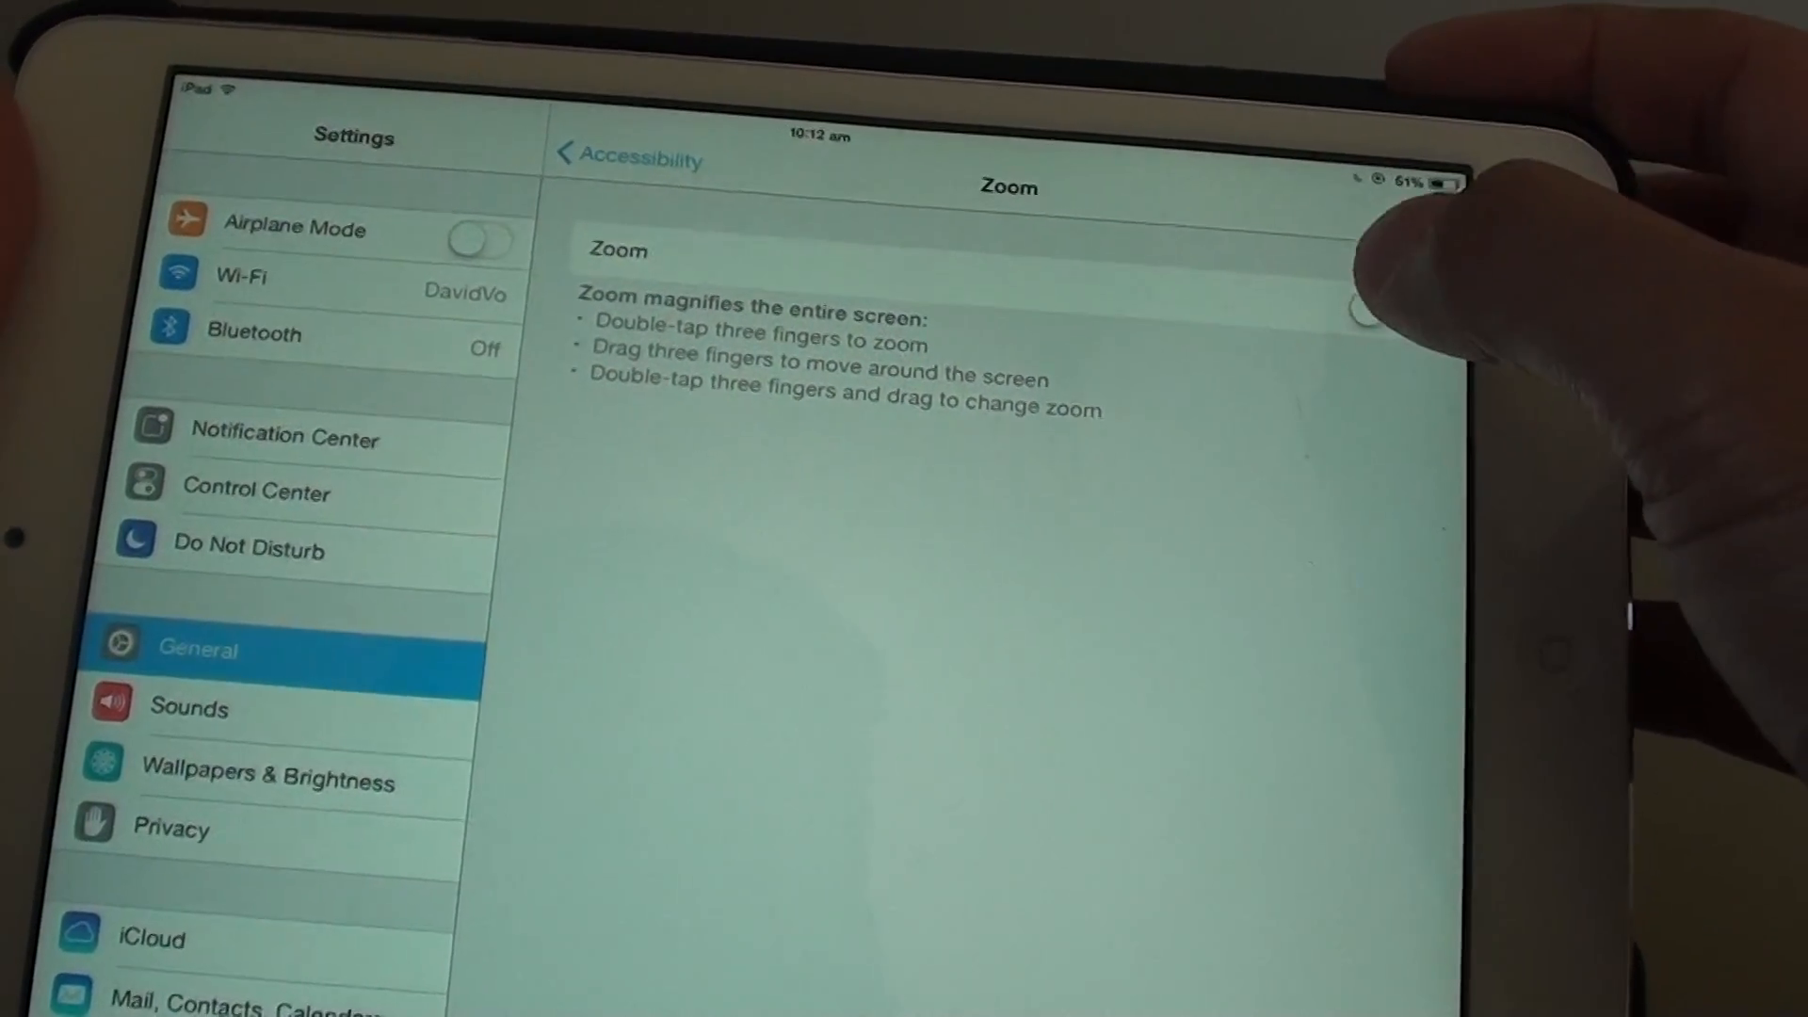
pyautogui.click(1379, 305)
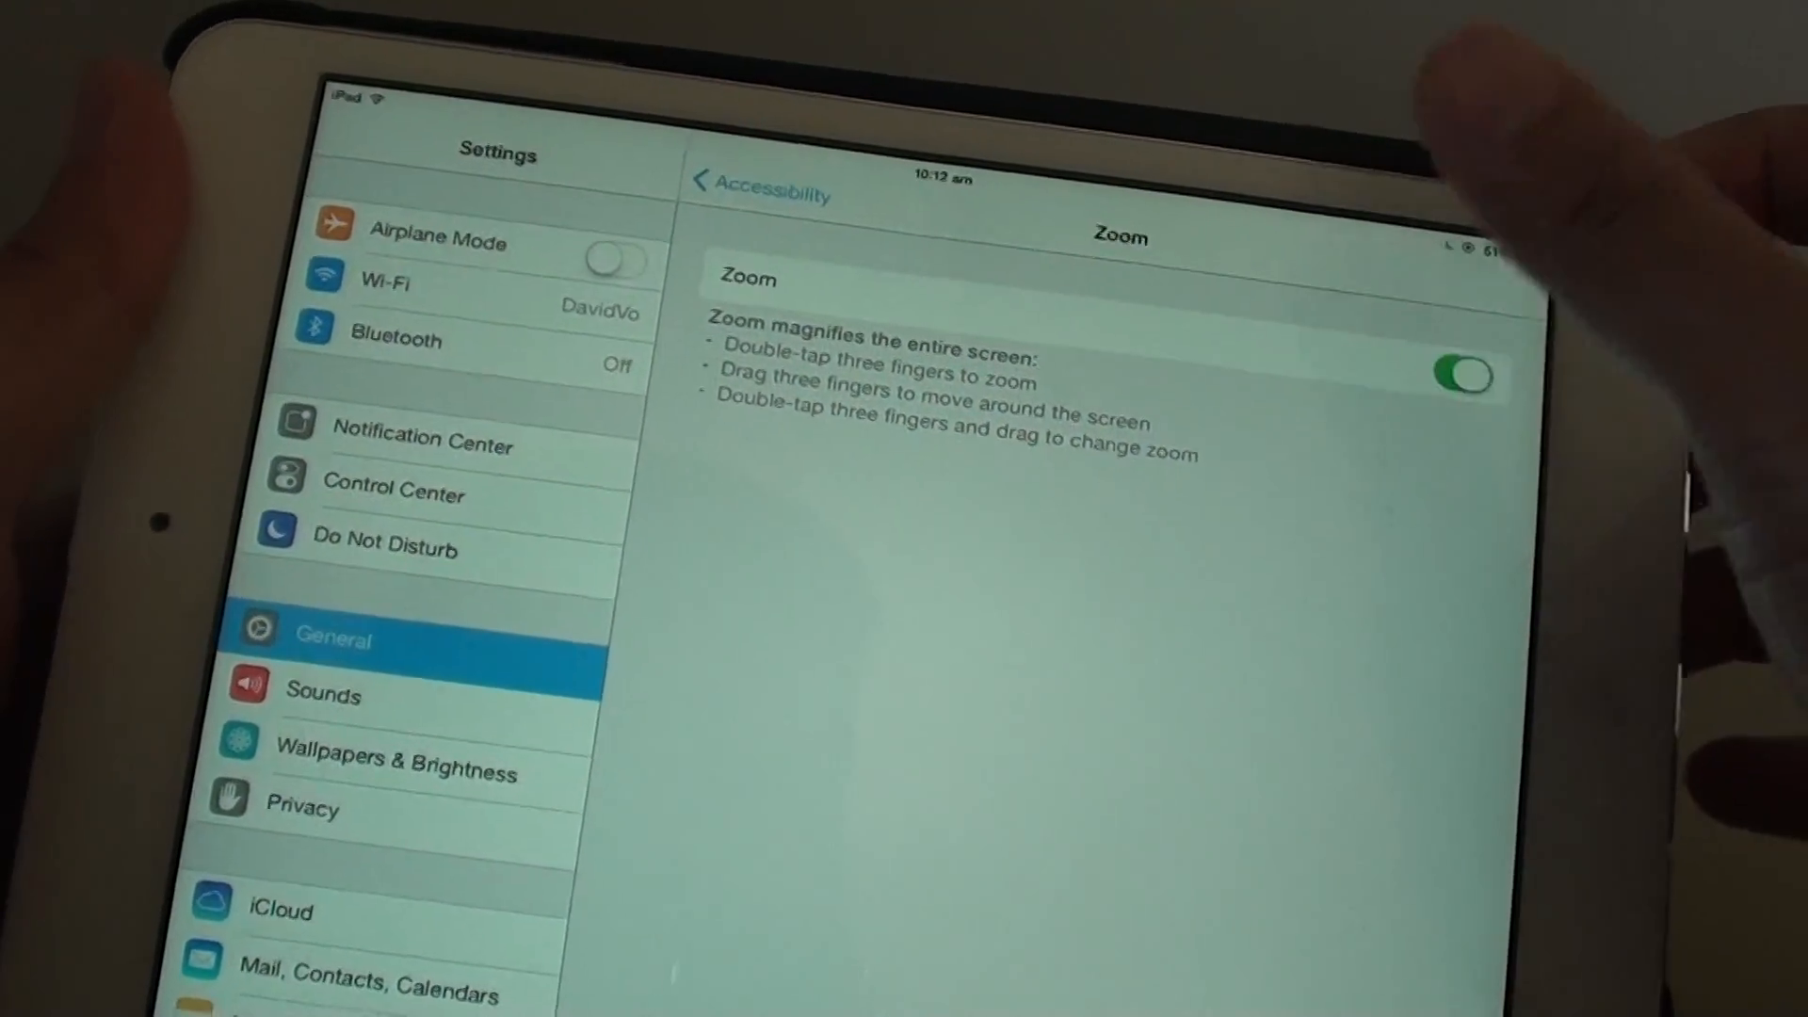
# Switch Zoom back off and return to the iPad home screen.
pyautogui.click(1465, 377)
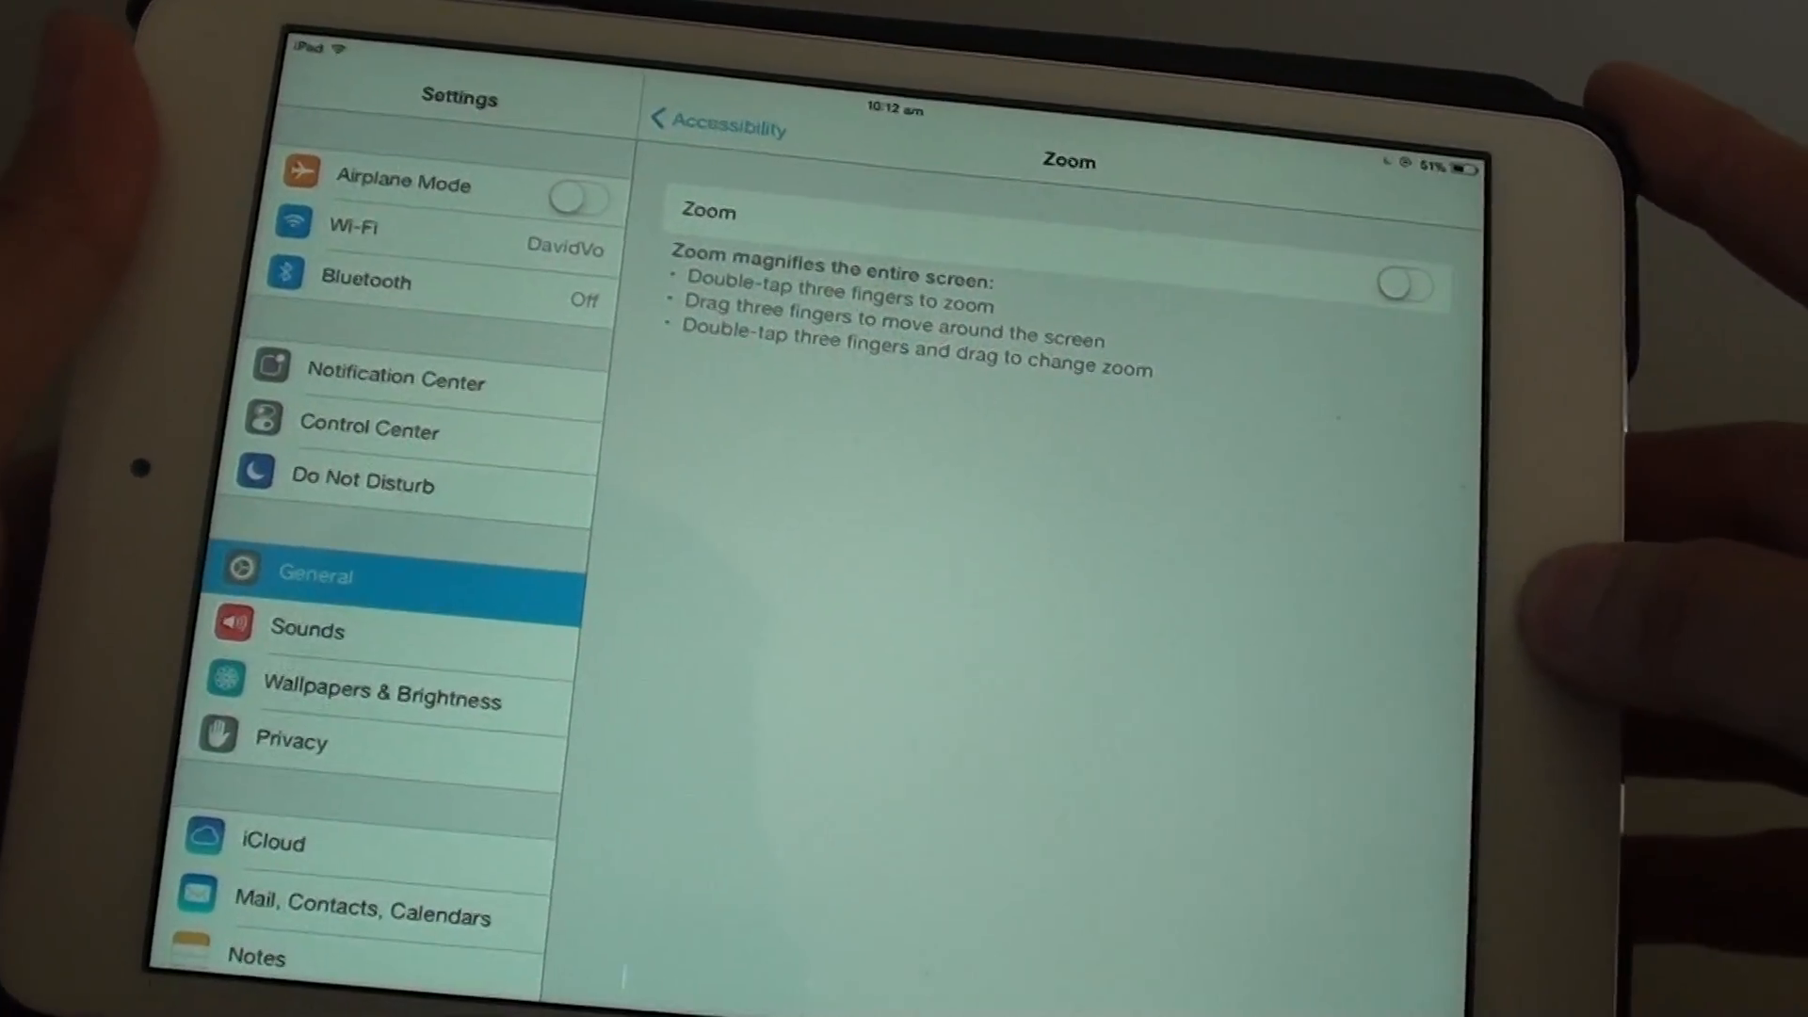
pyautogui.press('home')
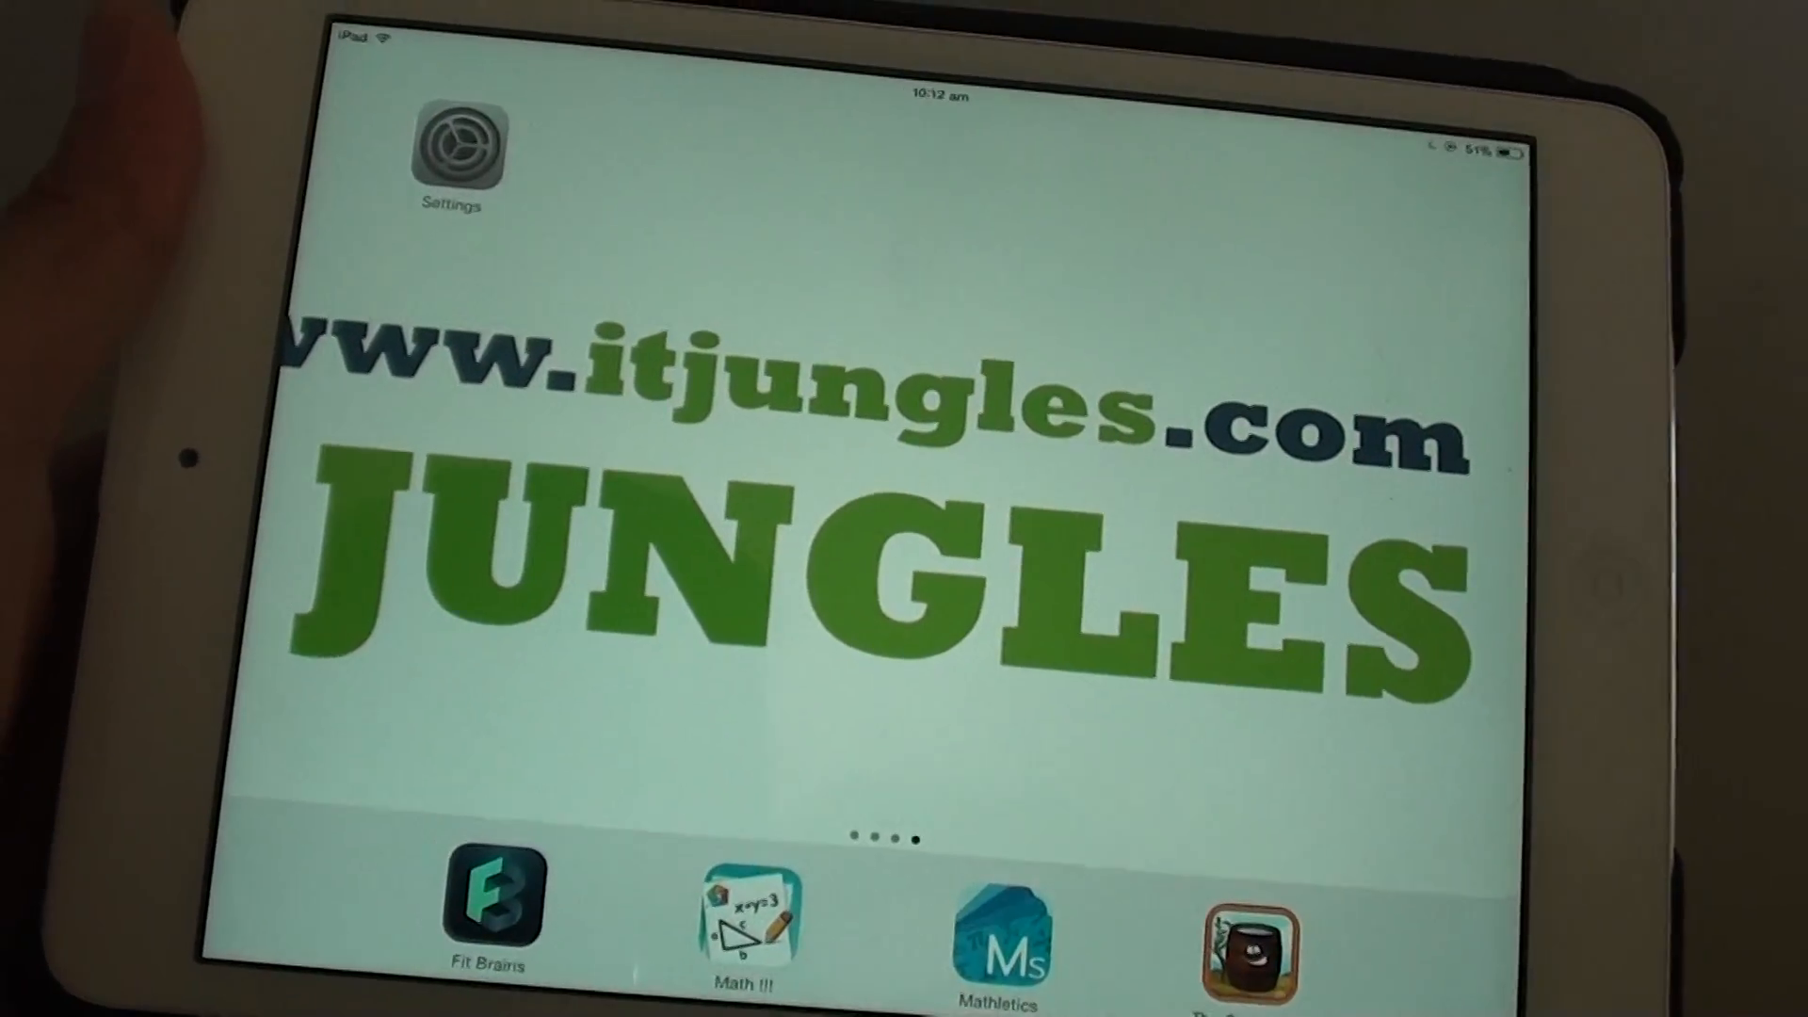